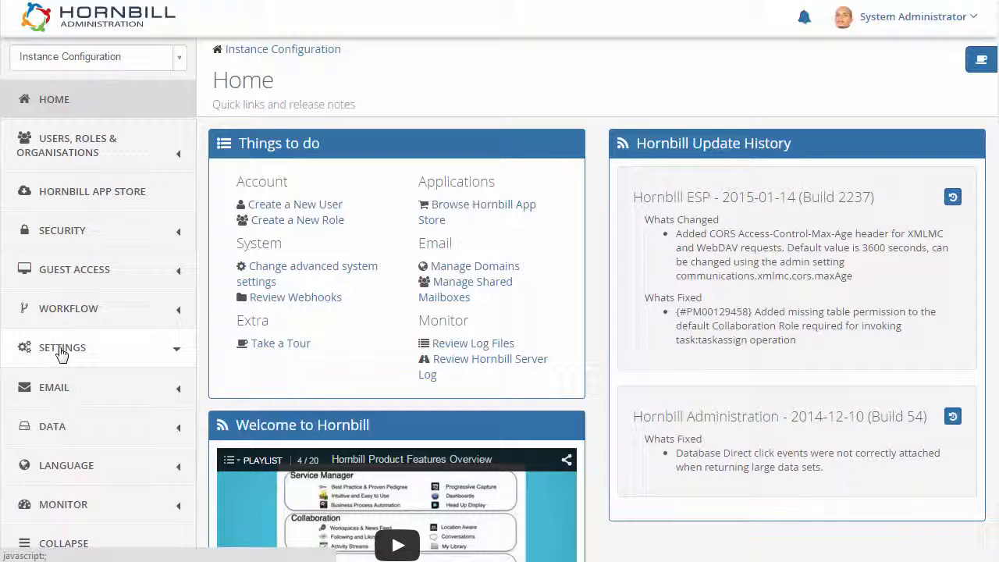
# - Start editing communications.maxfileUploadSize and cancel, leaving it at 10000000
pyautogui.click(81, 380)
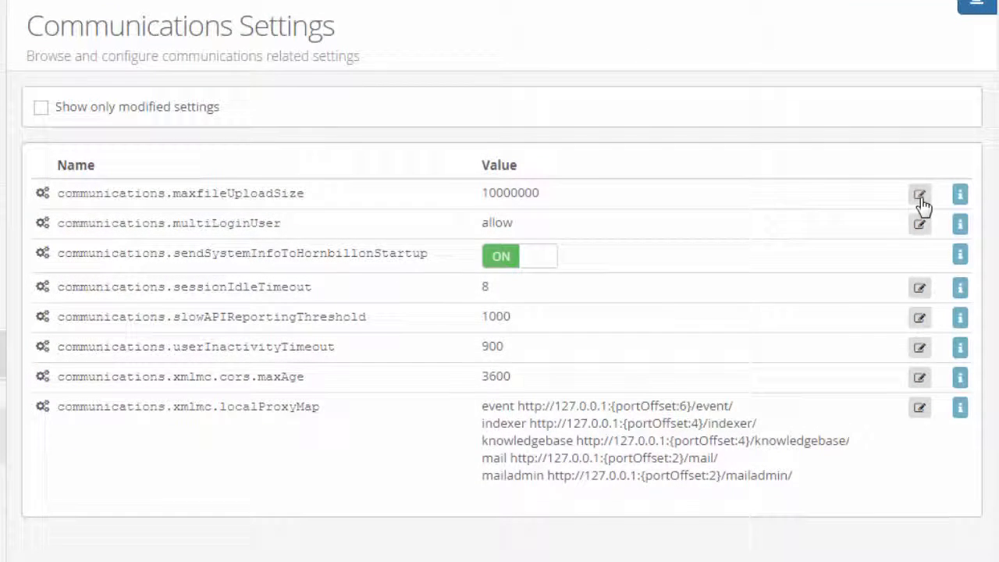
pyautogui.click(920, 194)
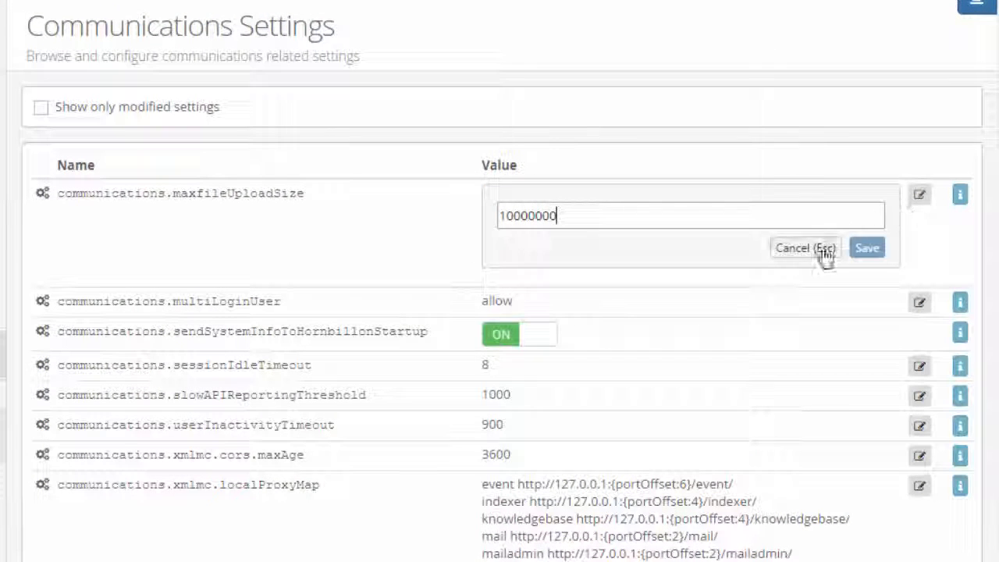
pyautogui.click(867, 247)
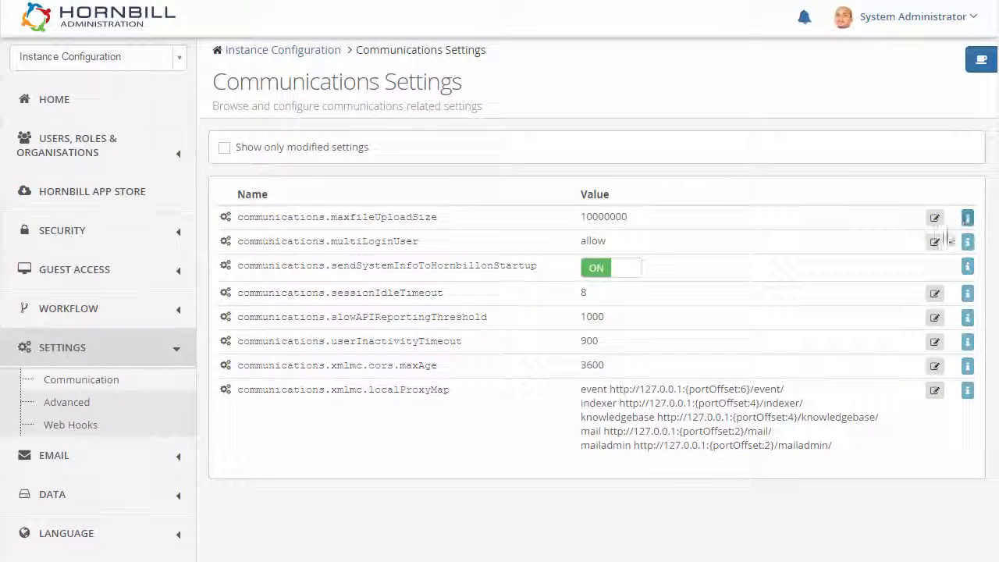
pyautogui.click(934, 241)
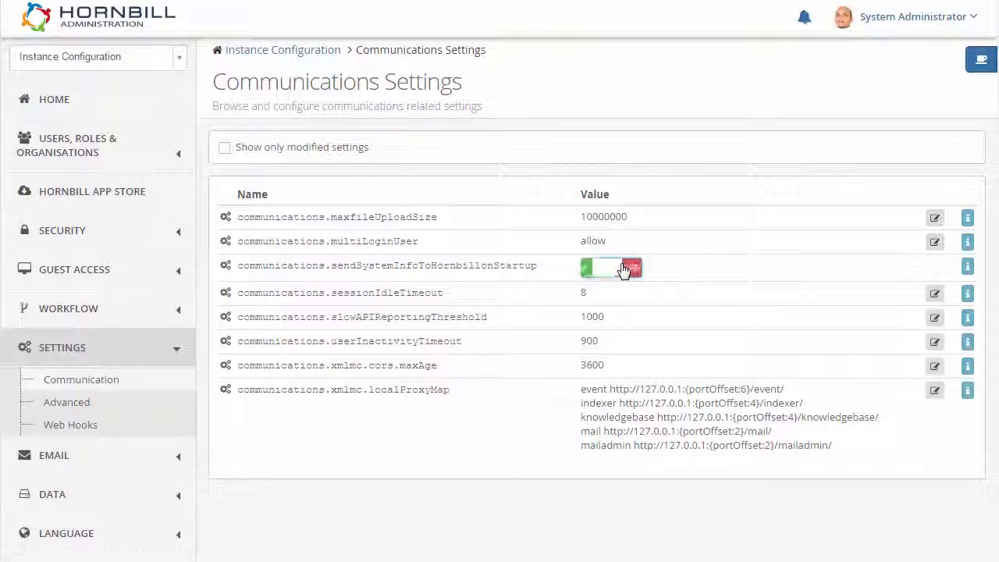
pyautogui.click(612, 268)
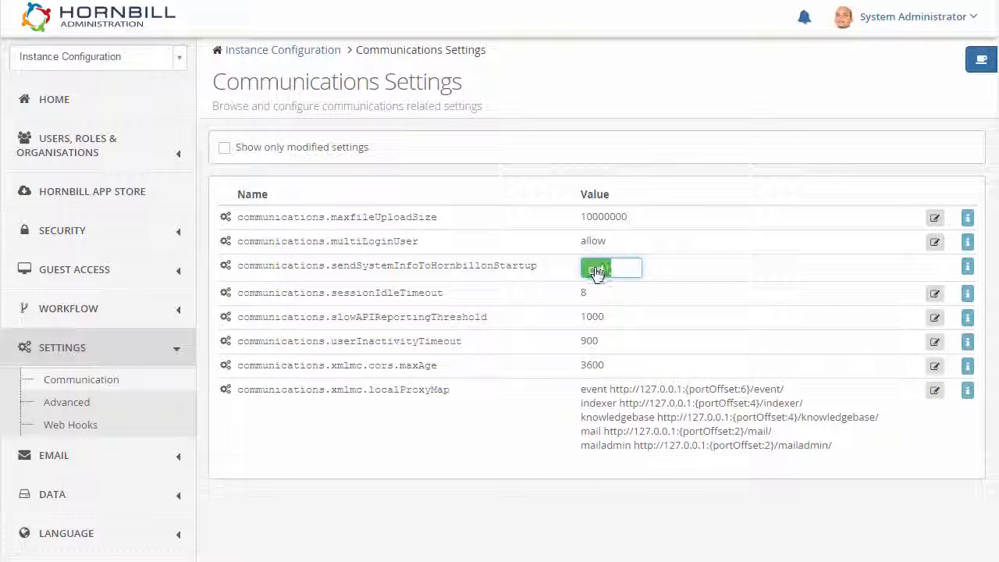
pyautogui.click(596, 269)
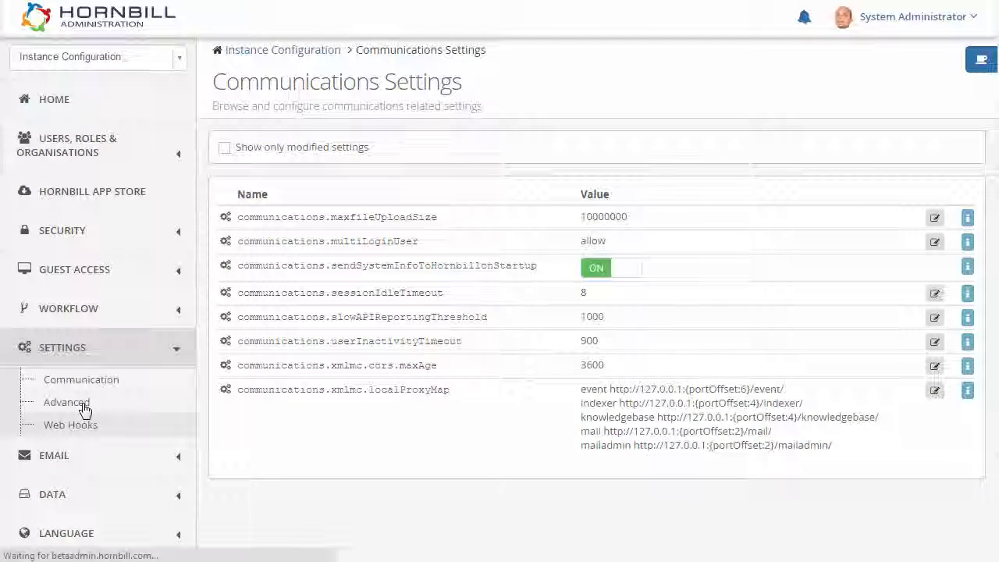
# - Show only modified advanced settings and revert autoUpdate.notifyOnUpdate to its blank default
pyautogui.click(65, 403)
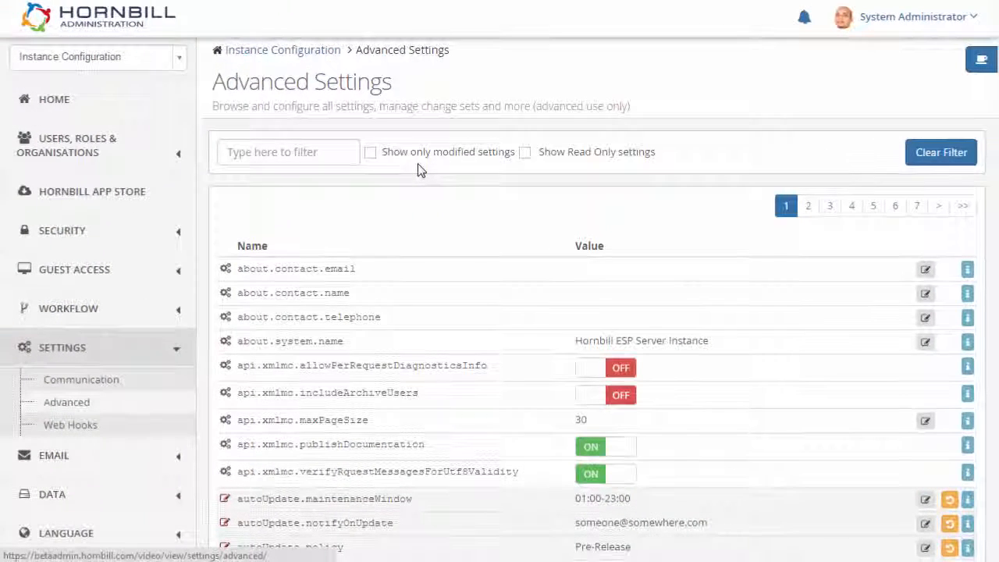
pyautogui.click(370, 152)
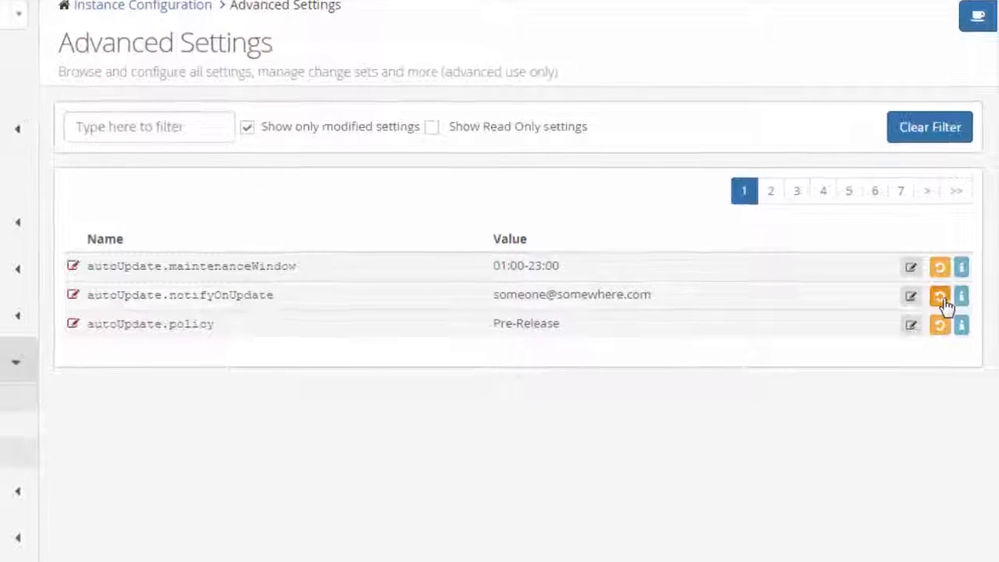
pyautogui.click(940, 295)
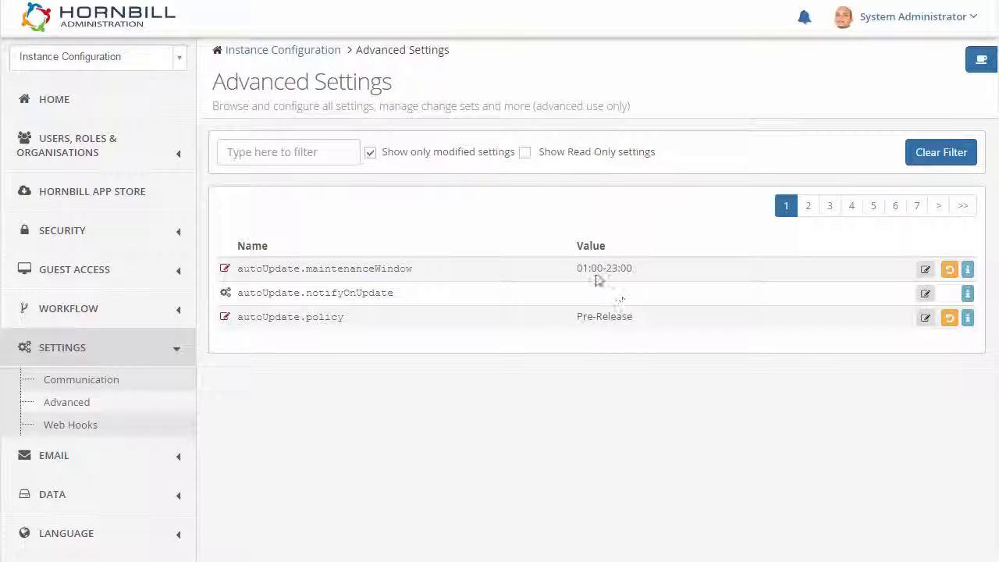
# - Switch administration to Hornbill Service Manager (version 1.45.7) and expand its Settings
pyautogui.click(97, 56)
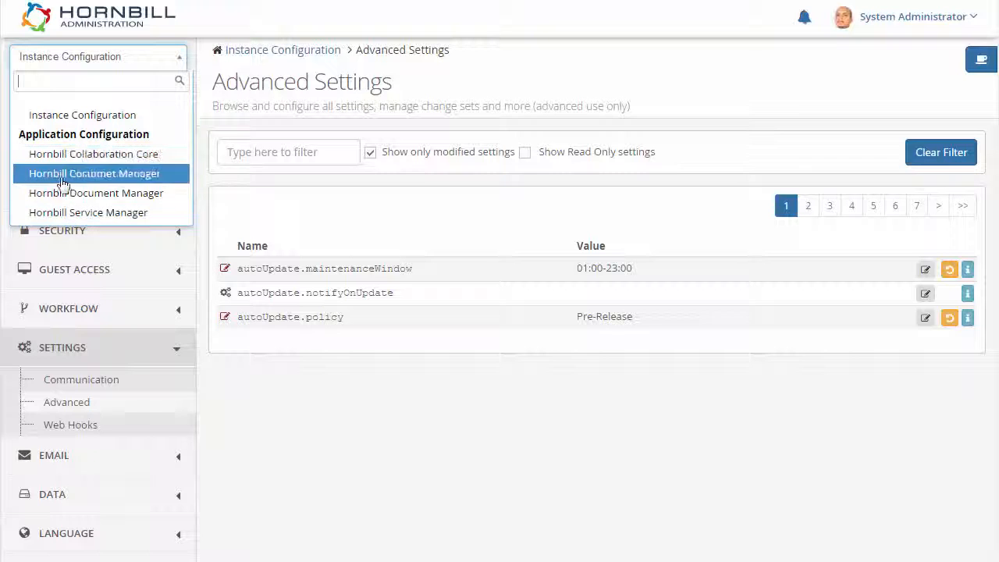
pyautogui.click(87, 212)
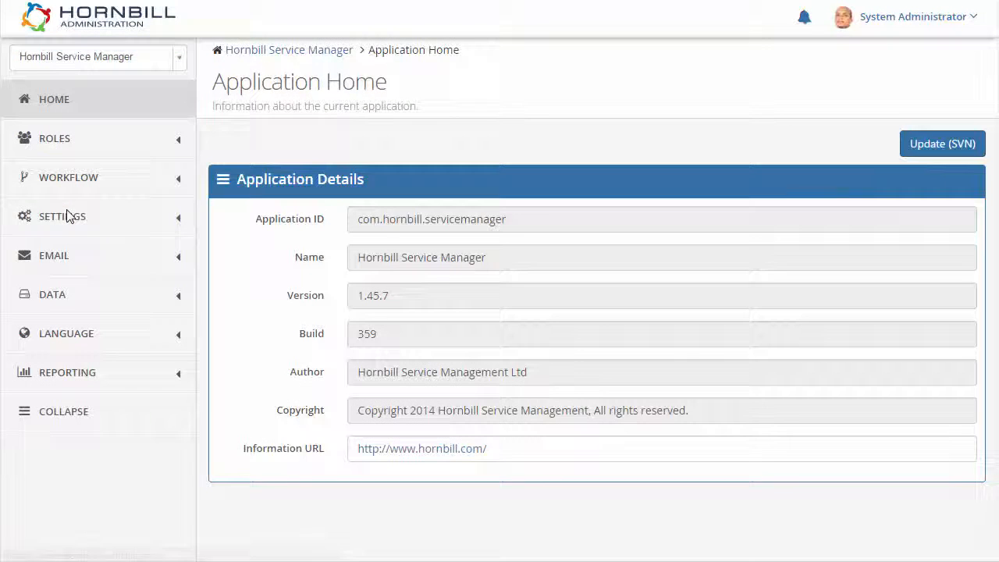
pyautogui.click(62, 215)
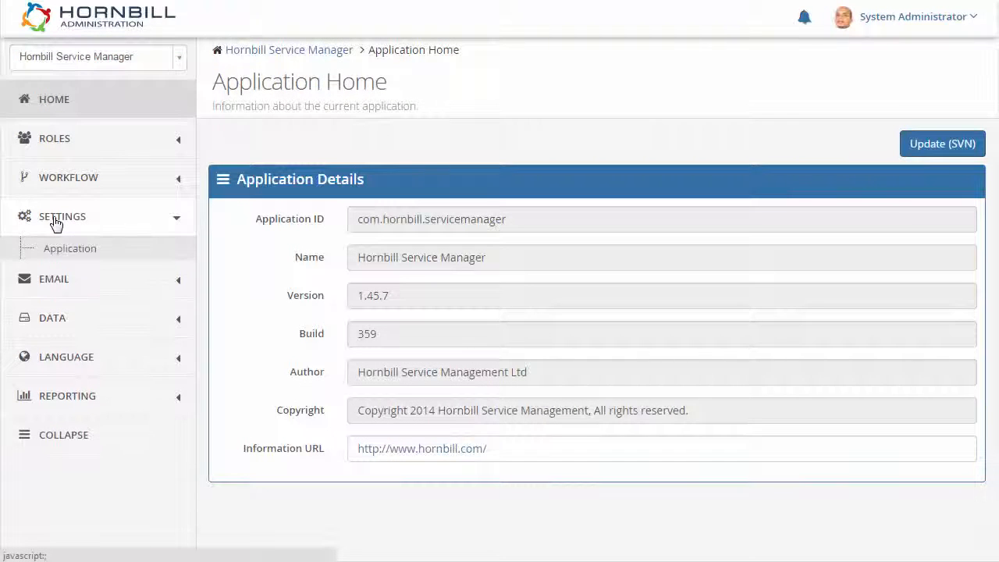
# - Filter the Service Manager Application Settings list by 'app'
pyautogui.click(69, 248)
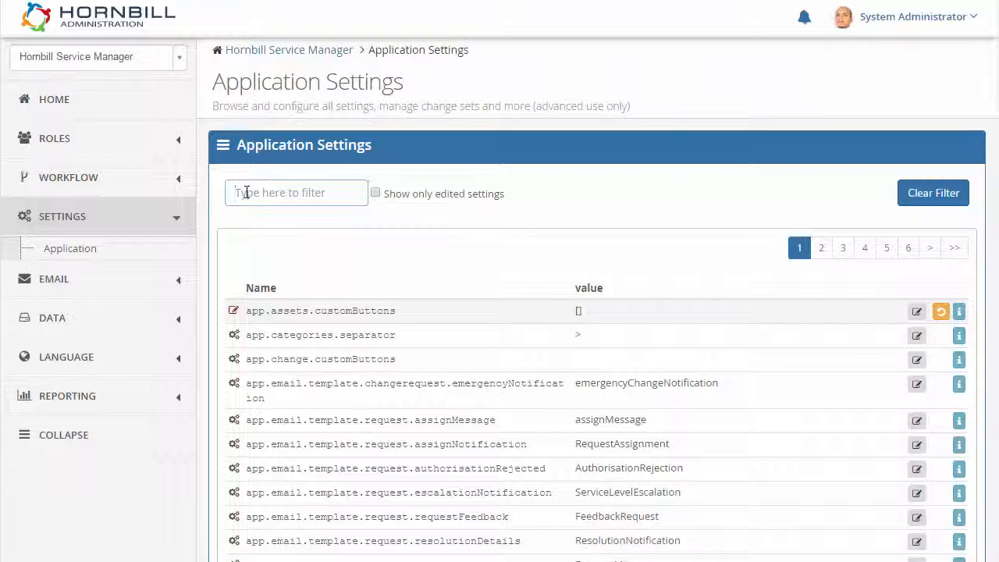
pyautogui.write('app')
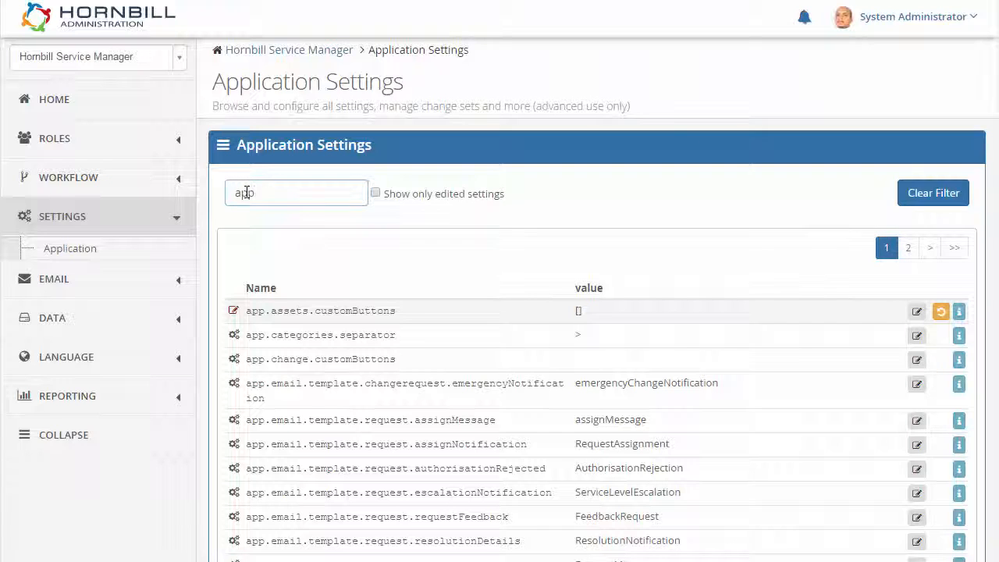